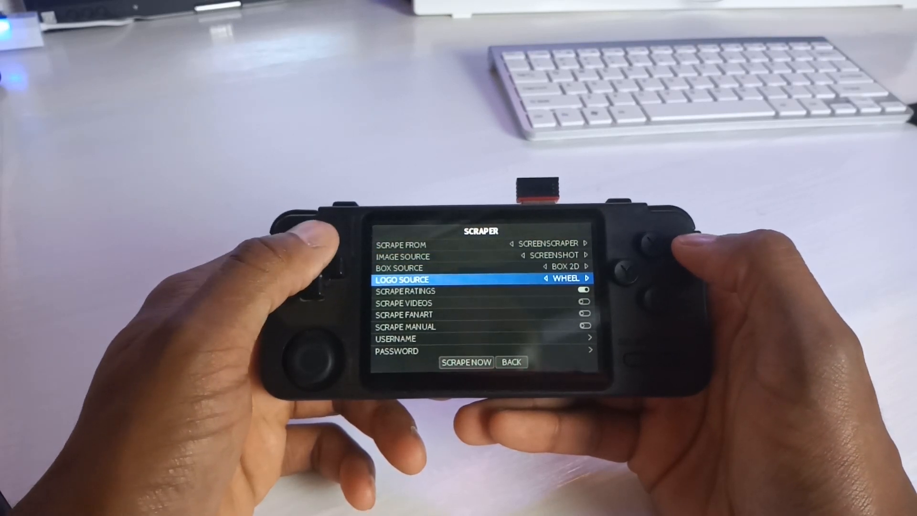
key(up)
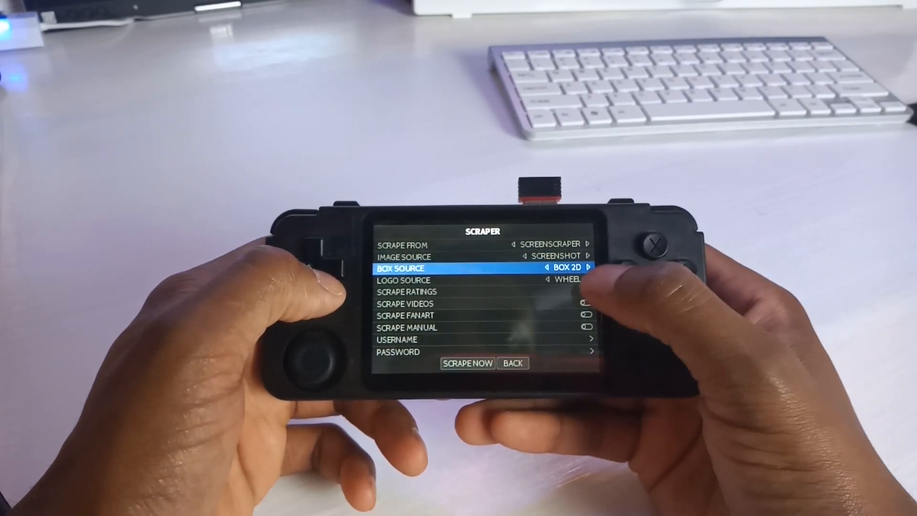
key(down)
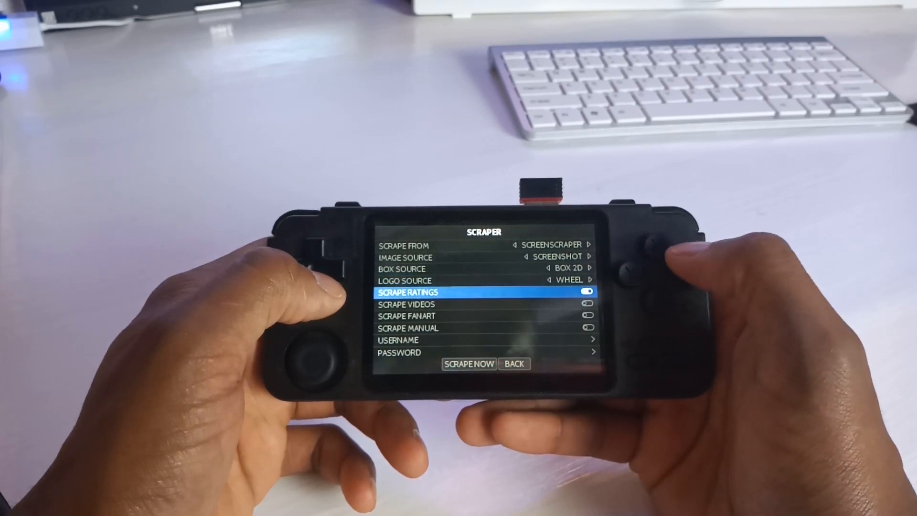